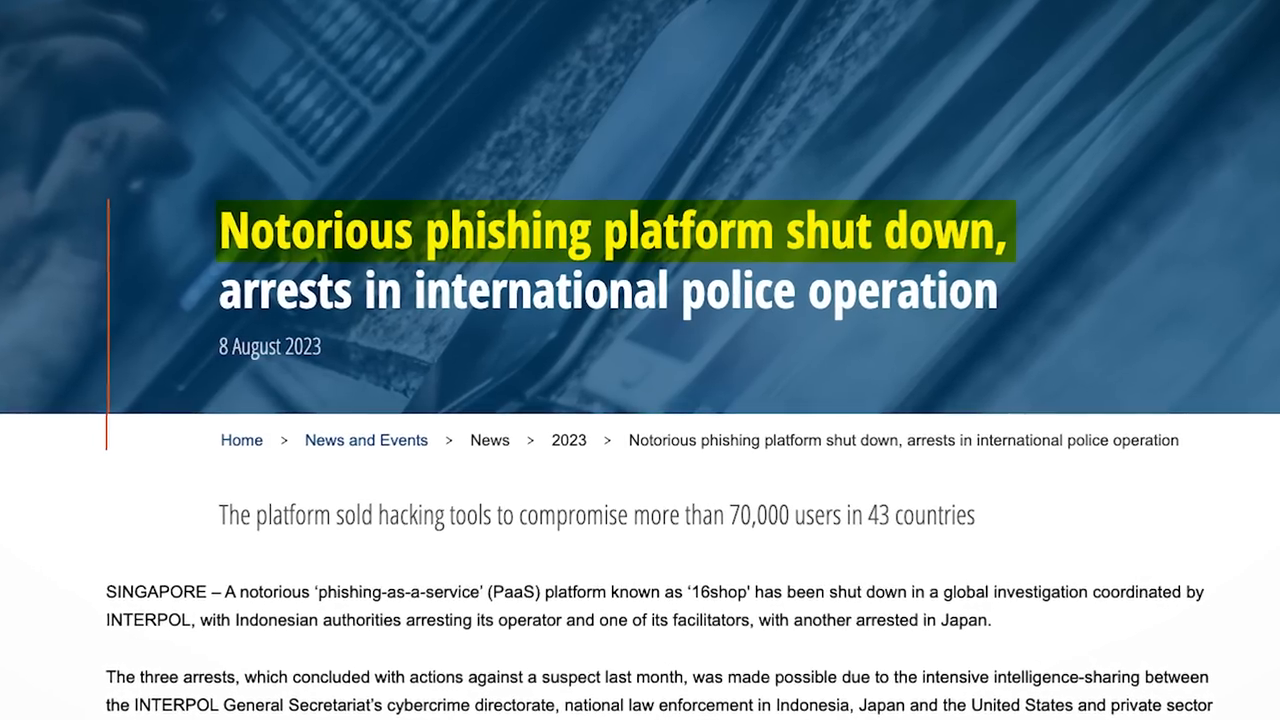
Go to the One-Click App Marketplace page from the Akamai products page
{"action": "scroll", "scroll_direction": "down", "scroll_amount": 3}
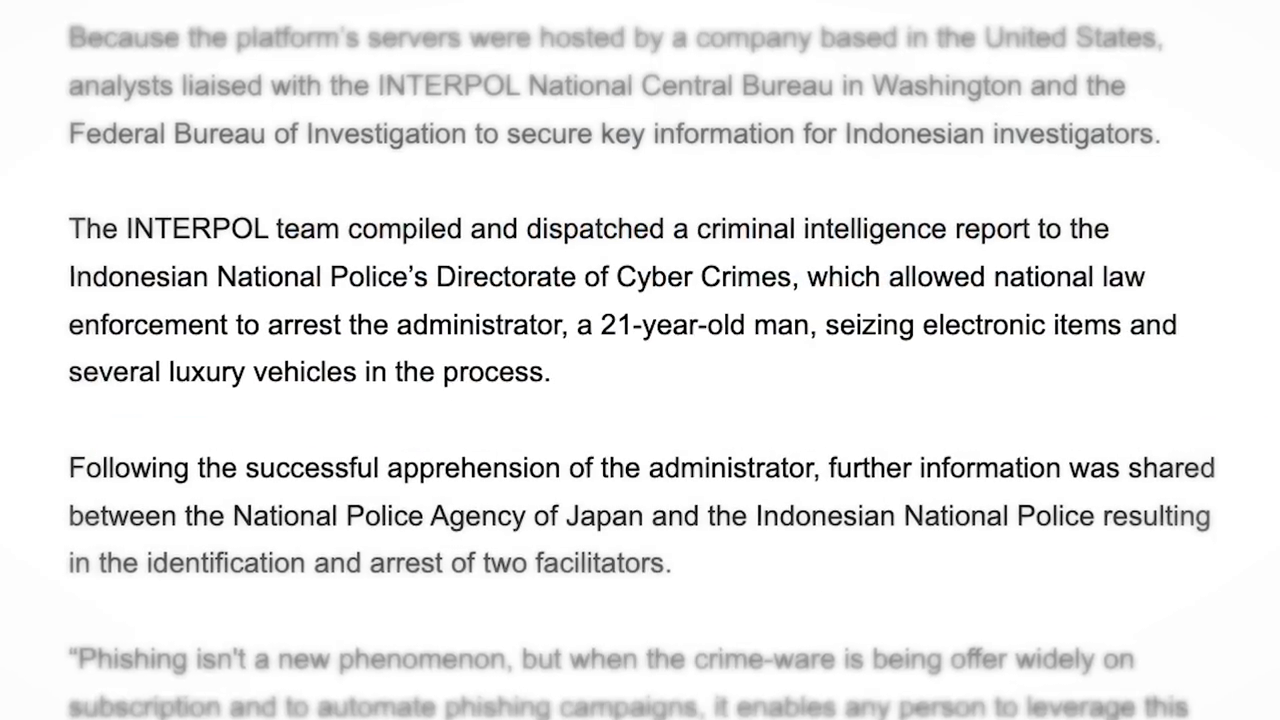
{"action": "left_click_drag", "start_coordinate": [832, 324], "coordinate": [548, 372]}
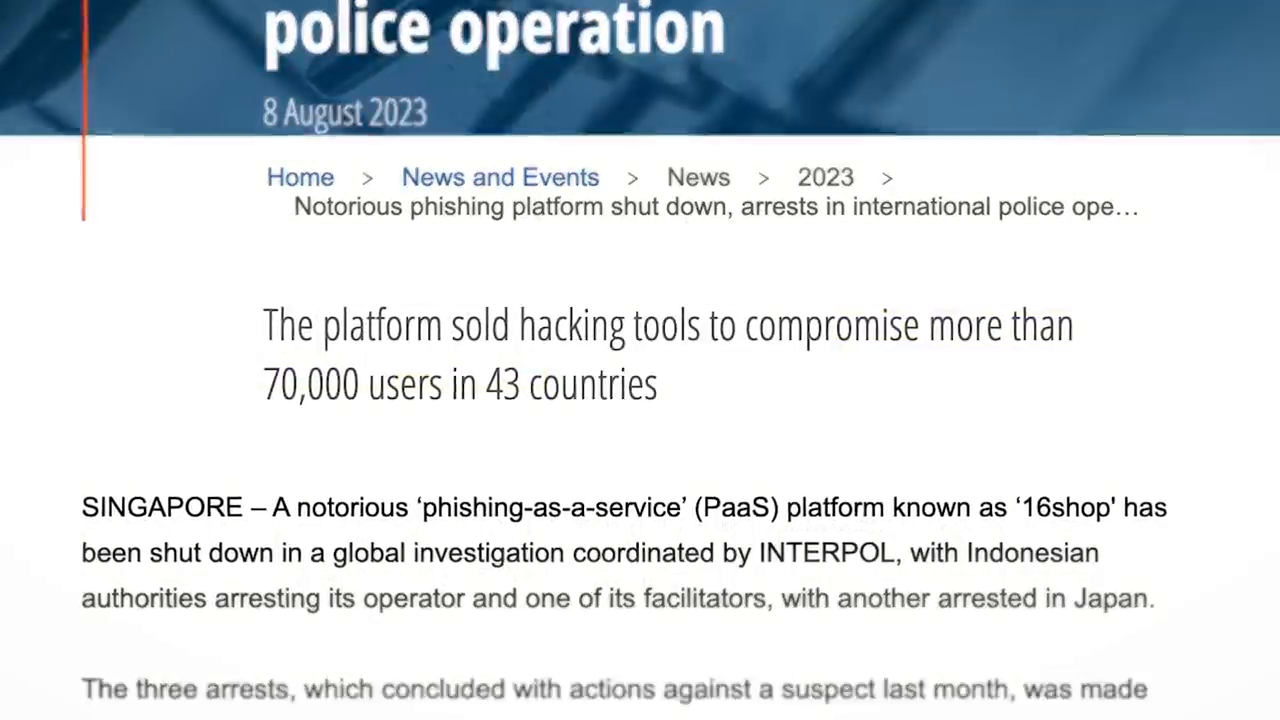
{"action": "left_click_drag", "start_coordinate": [750, 324], "coordinate": [436, 384]}
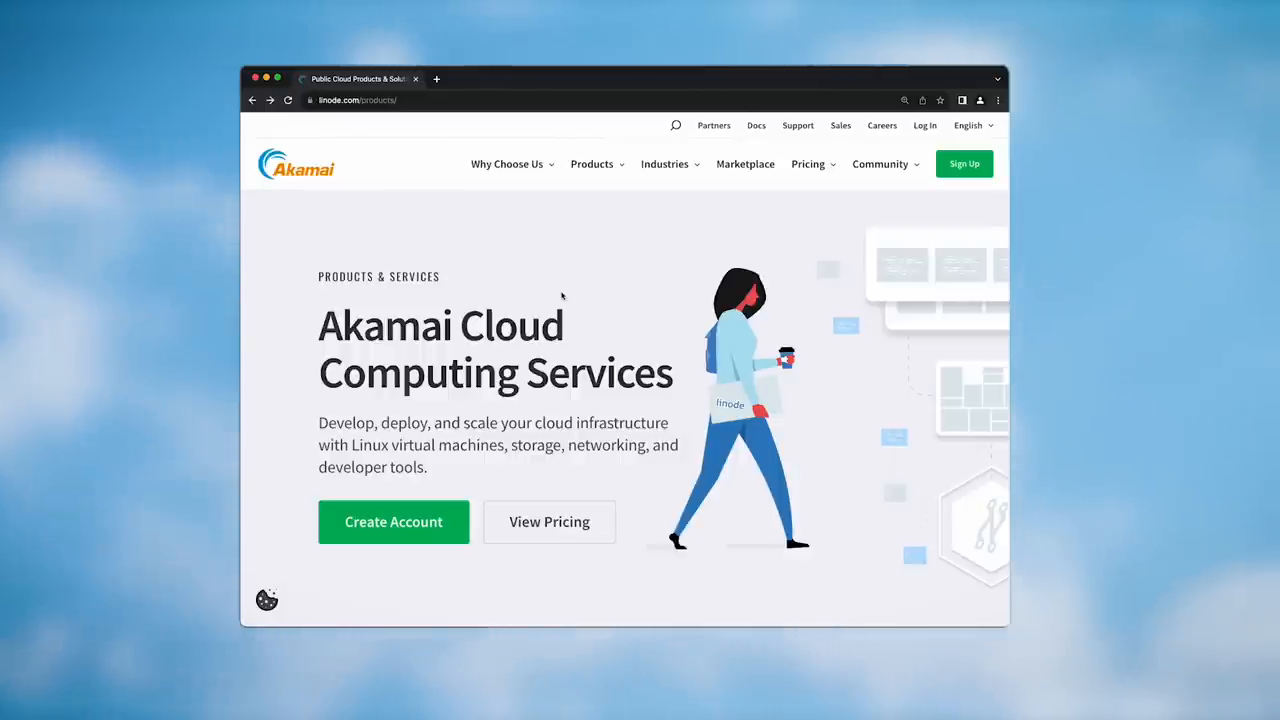
{"action": "mouse_move", "coordinate": [592, 164]}
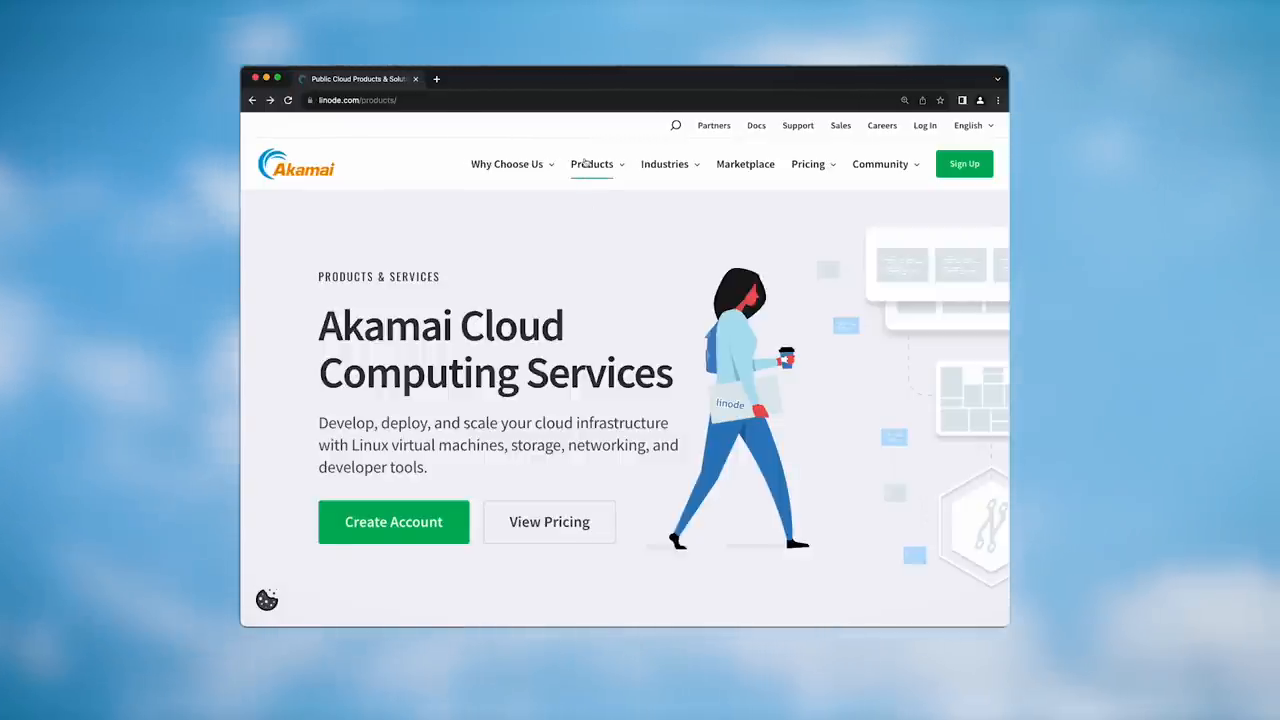
{"action": "left_click", "coordinate": [592, 164]}
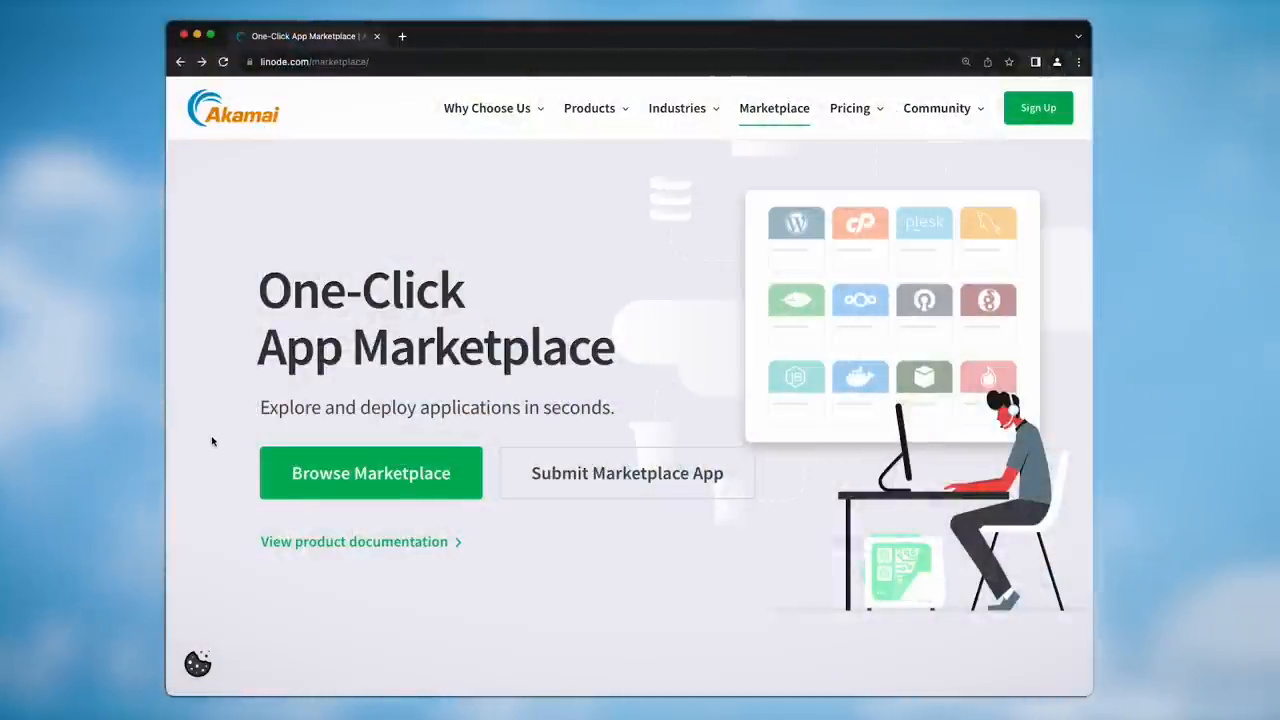
Browse the full app catalog and select the Kali Linux card to show its deployment options
{"action": "left_click", "coordinate": [370, 472]}
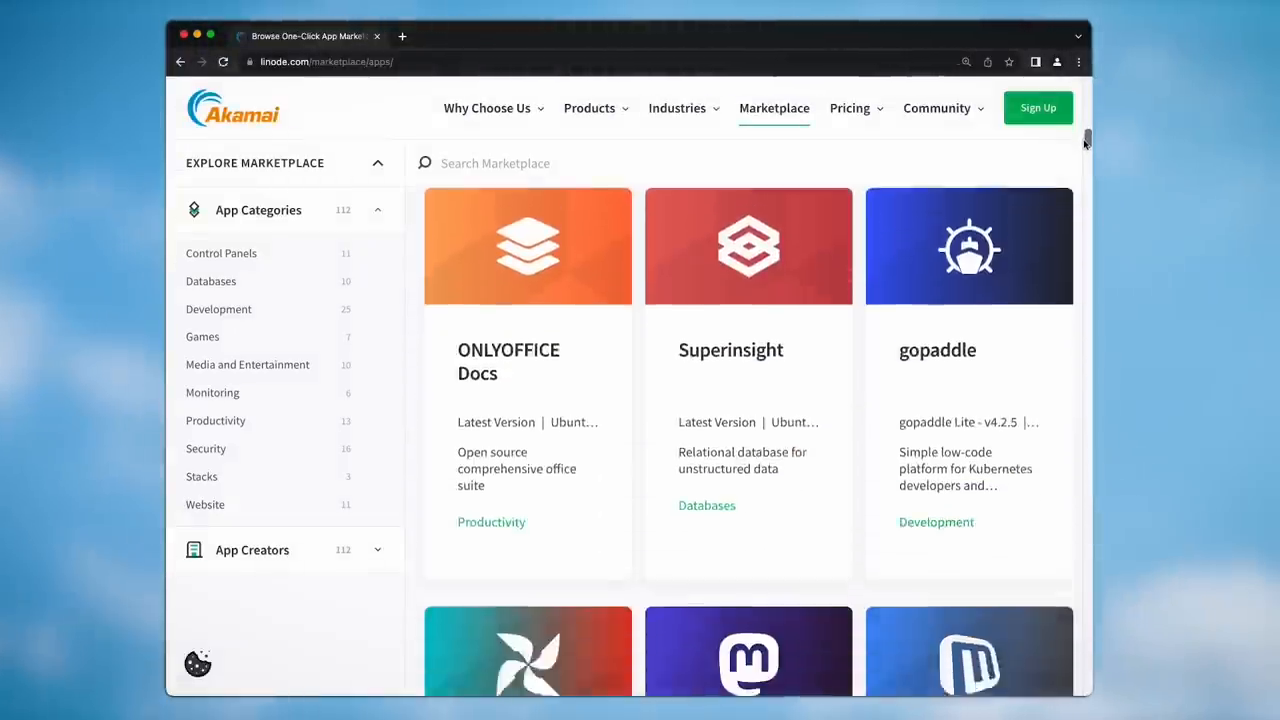
{"action": "scroll", "scroll_direction": "down", "scroll_amount": 3}
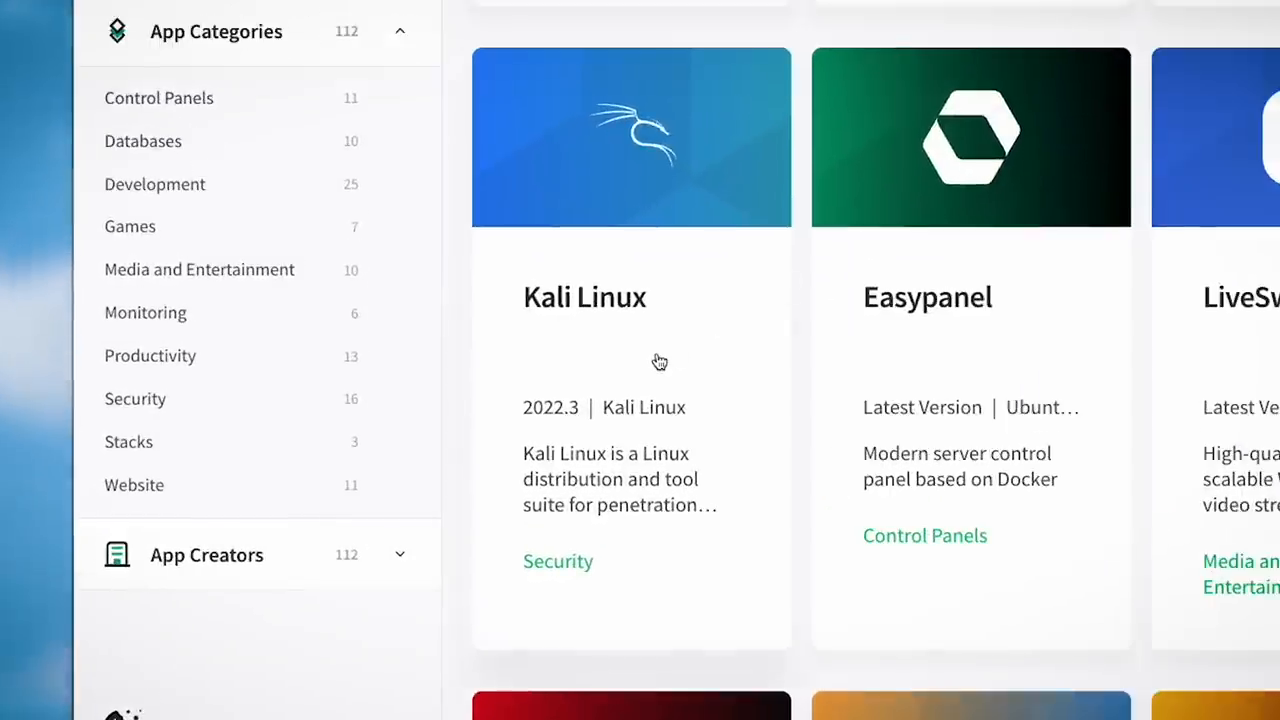
{"action": "left_click", "coordinate": [630, 300]}
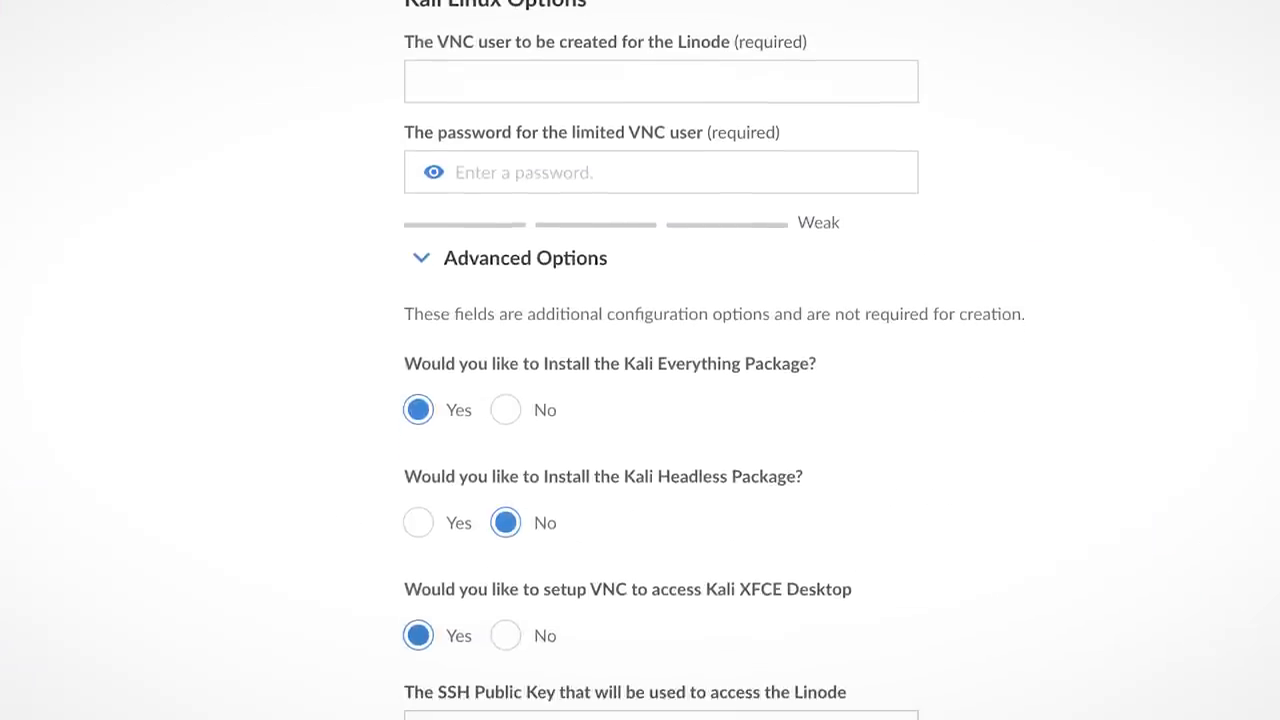